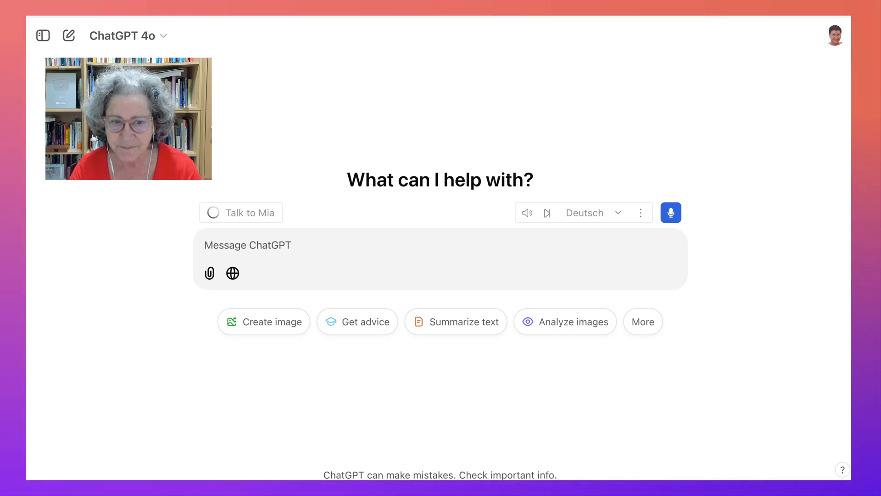
mouse_move(232, 273)
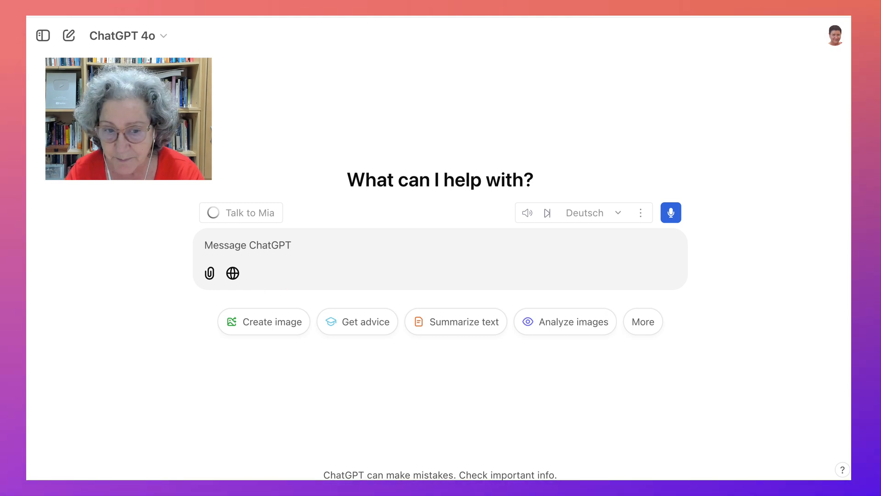
Step: Ask 'how to speak a foreign language correctly' and read the seven-point answer
type("how to")
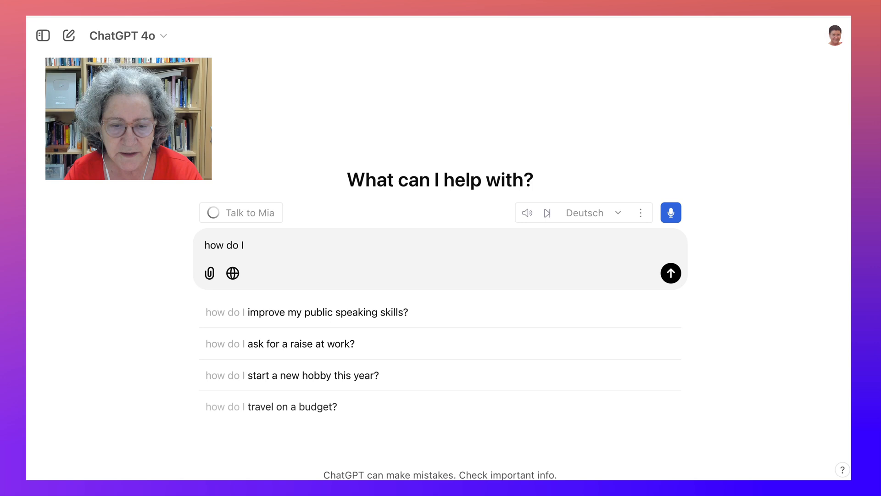
type("speak a fo")
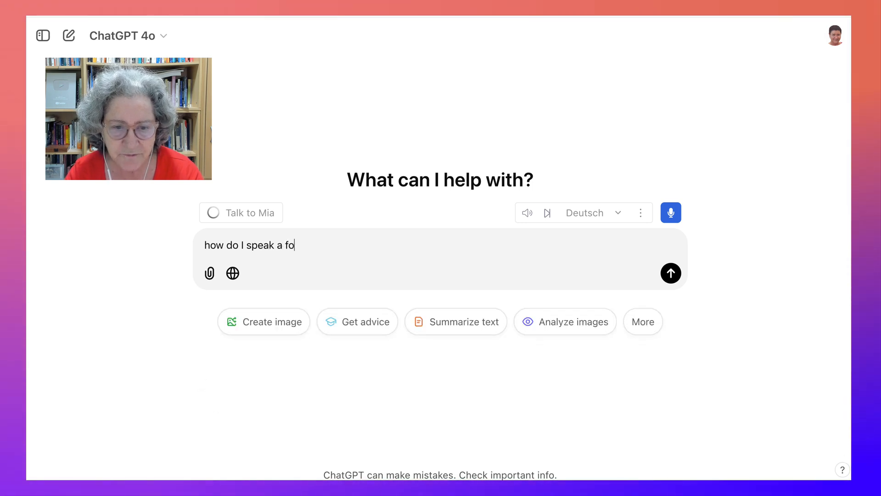
type("reig")
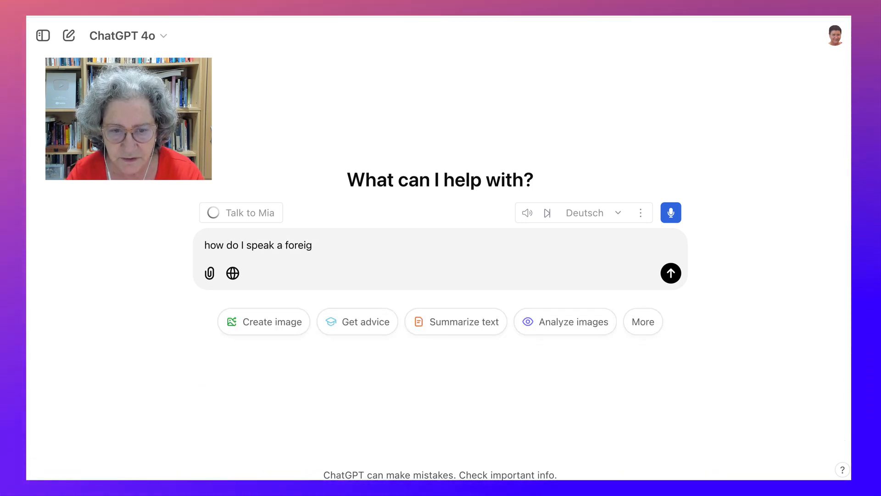
type("n language")
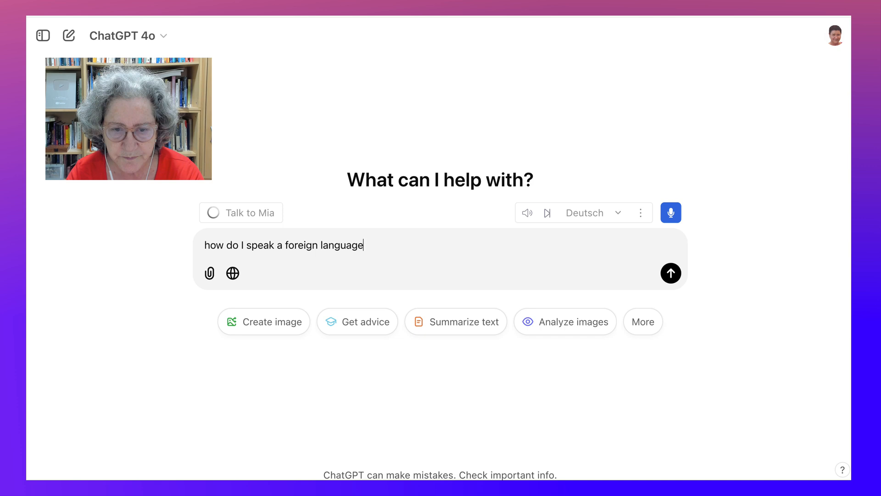
type("correctly")
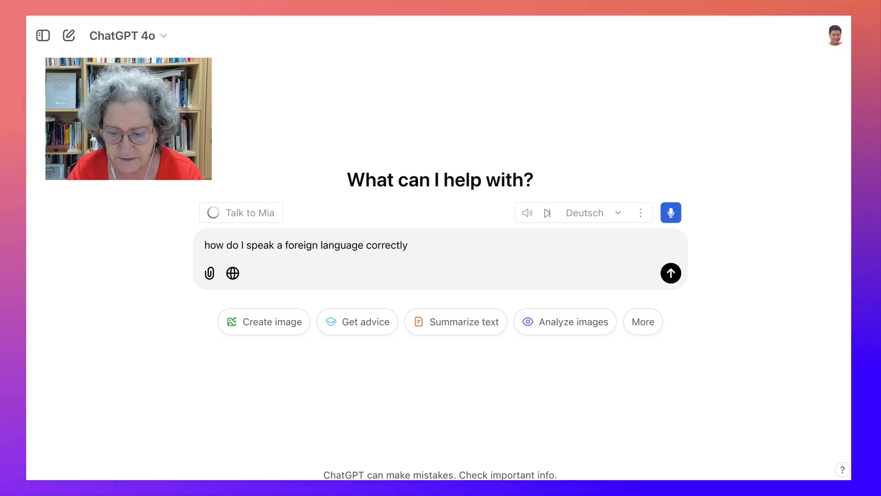
left_click(670, 273)
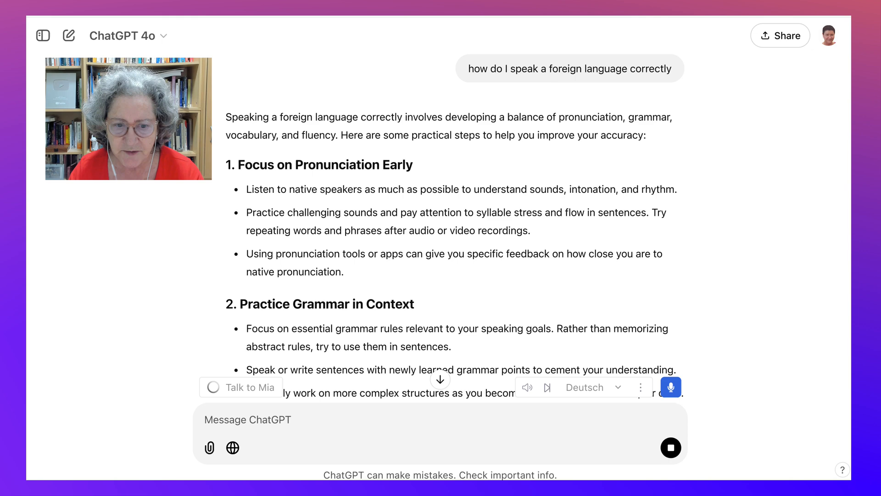
scroll("down", 3)
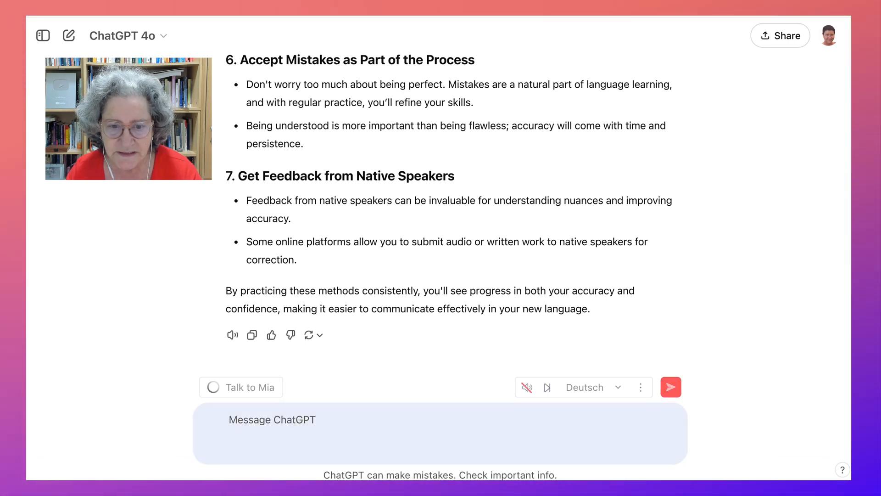
Step: Send the dictated message 'you can listen to the bad orina'
type("you can listen to the bad orina")
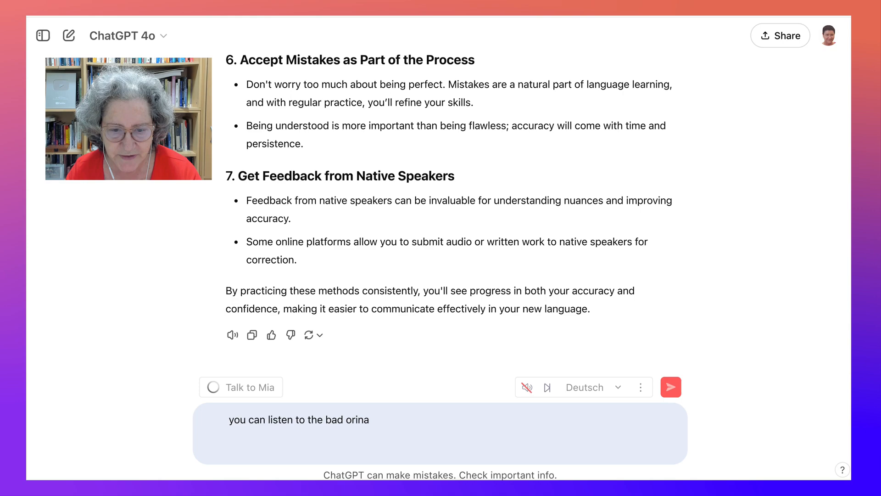
left_click(670, 387)
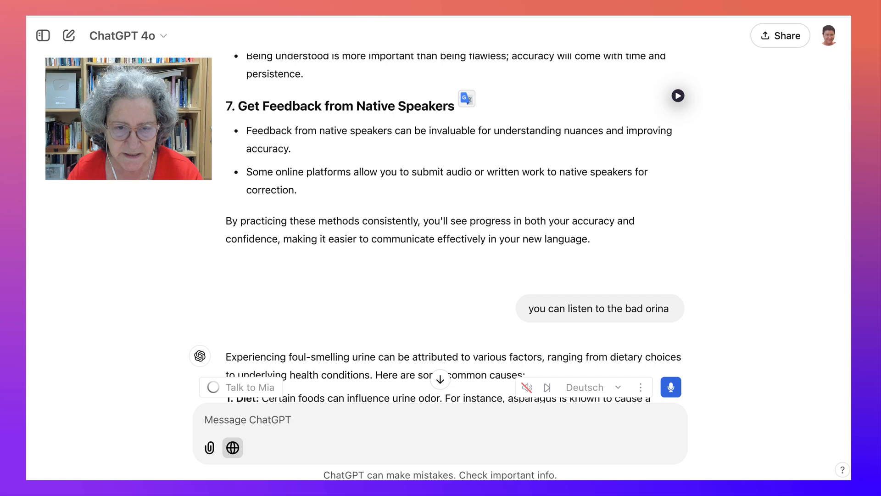
Step: Enable web Search and submit the YouTube playlist URL for a sourced reply
left_click(232, 448)
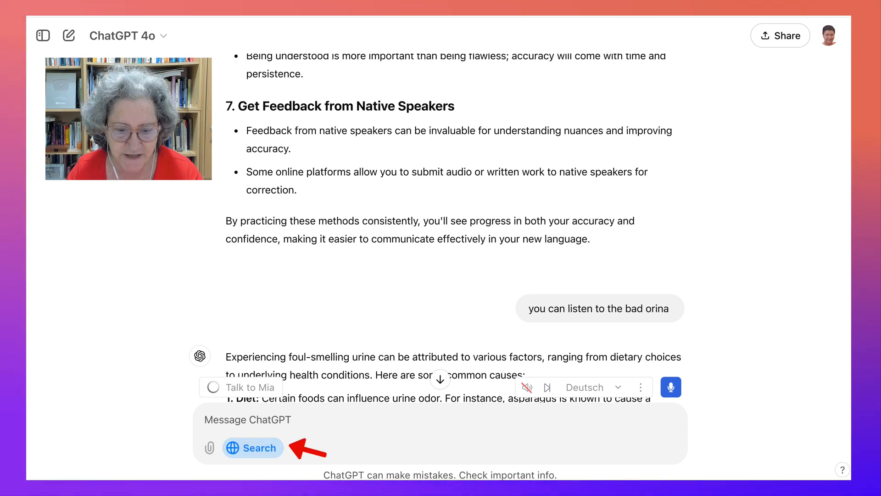
type("https://www.youtube.com/playlist?list=PL8JUcjyABKxmyHJnaJcvtP4a56BQmhG86")
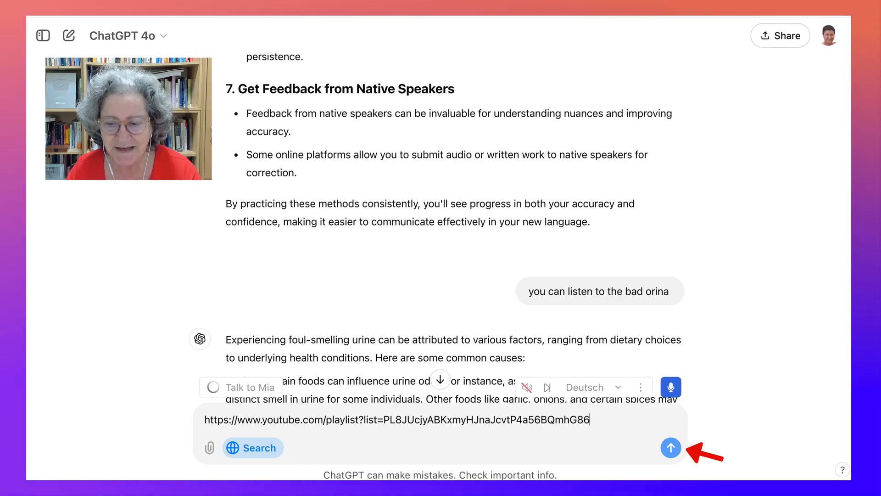
left_click(670, 448)
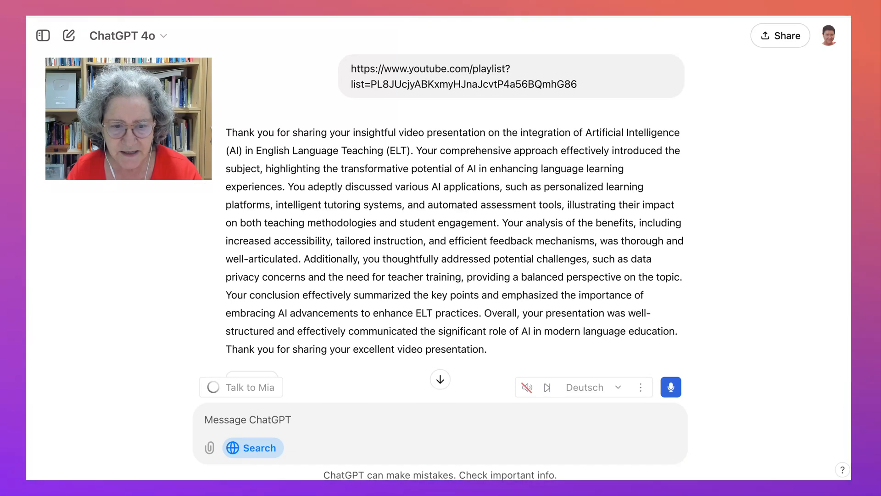
Step: Scroll through the reply and its YouTube search-result sources
scroll("down", 3)
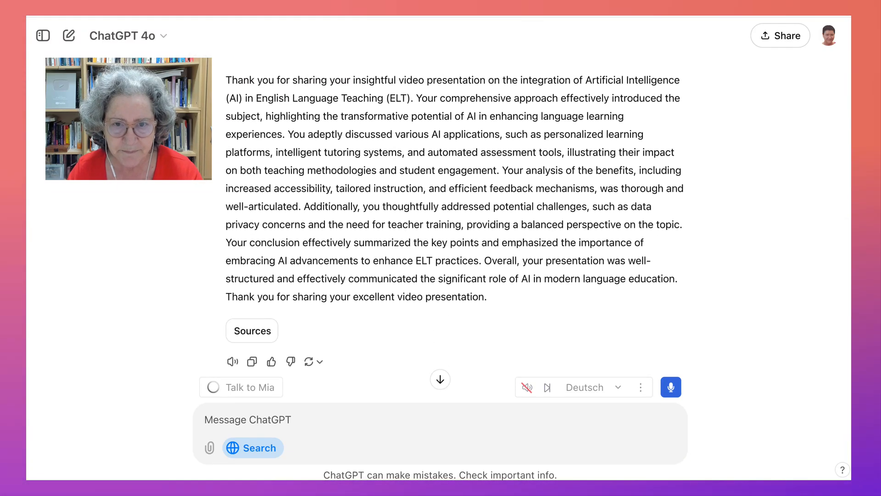
scroll("down", 3)
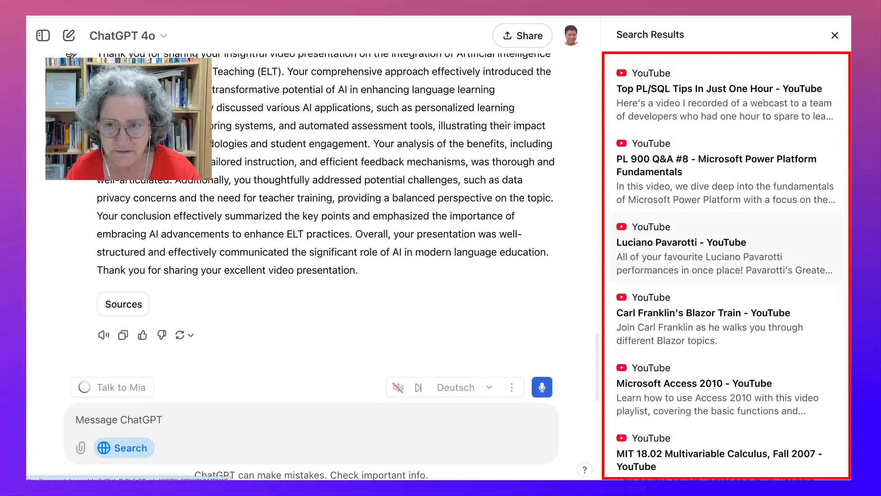
scroll("down", 3)
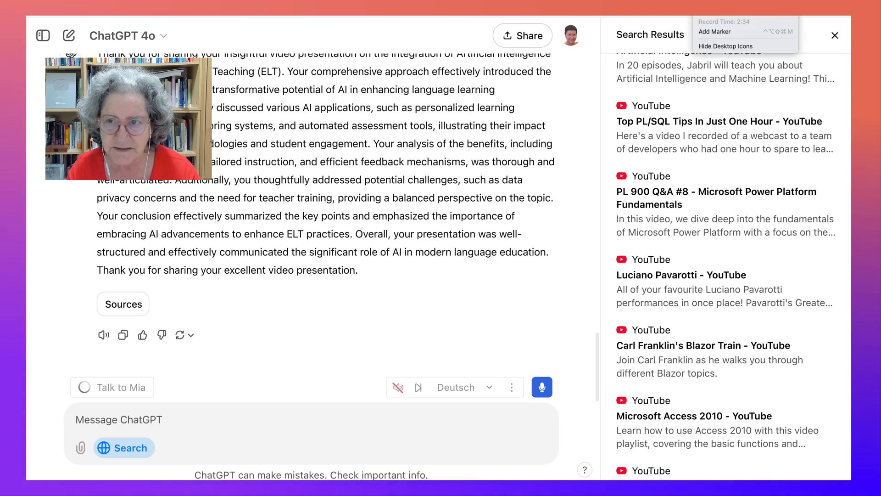
Step: Search 'fastest bird' and read the cited peregrine falcon answer
type("fastest bird")
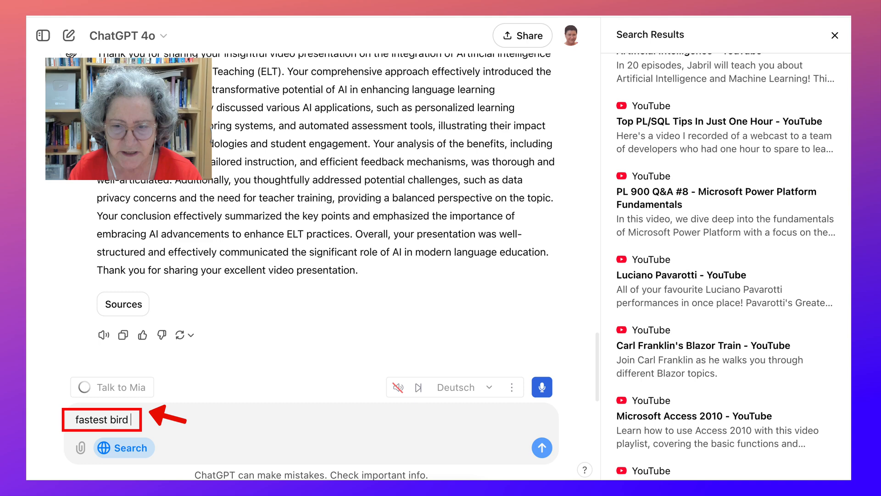
left_click(542, 447)
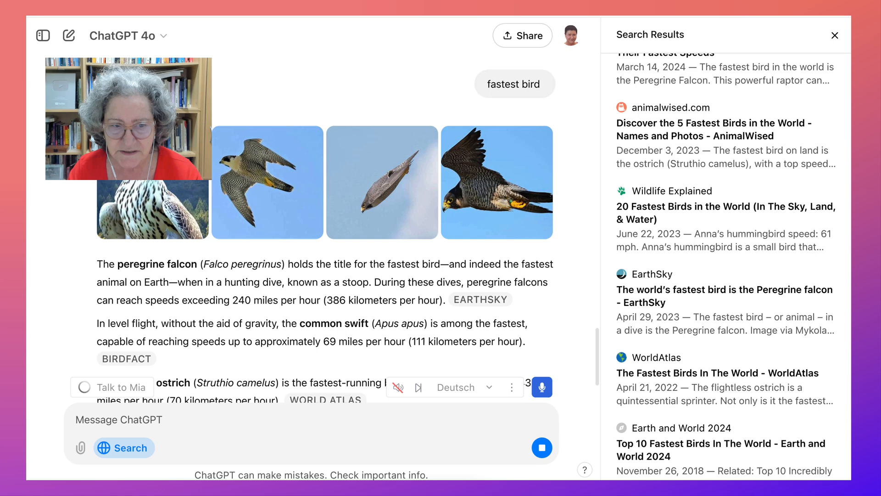
scroll("down", 3)
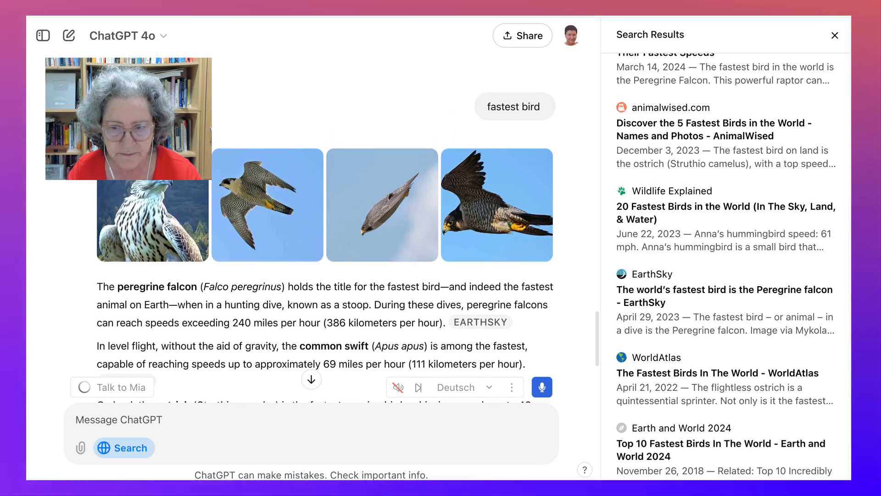
scroll("down", 3)
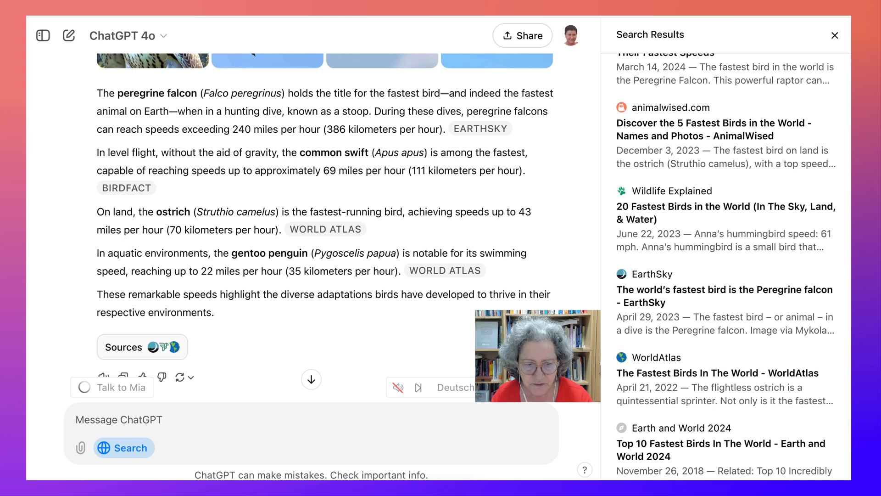
Step: Replace the Search Results panel with the answer's Citations panel
left_click(836, 35)
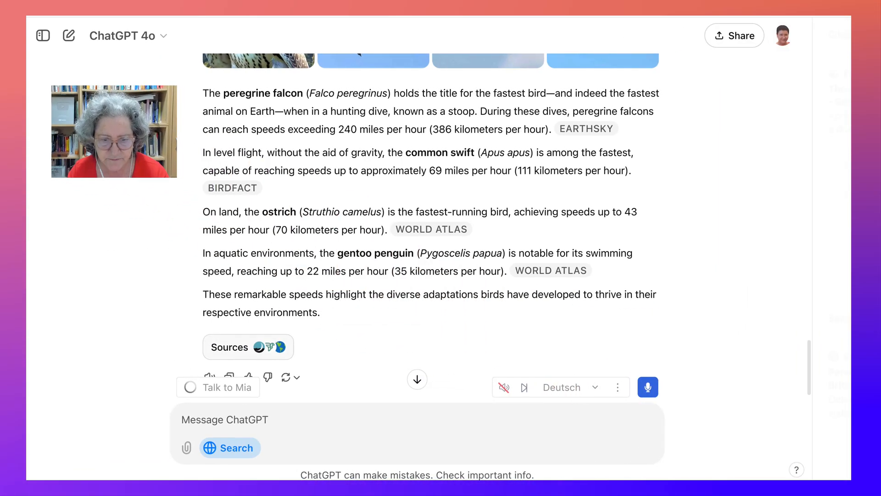
left_click(248, 347)
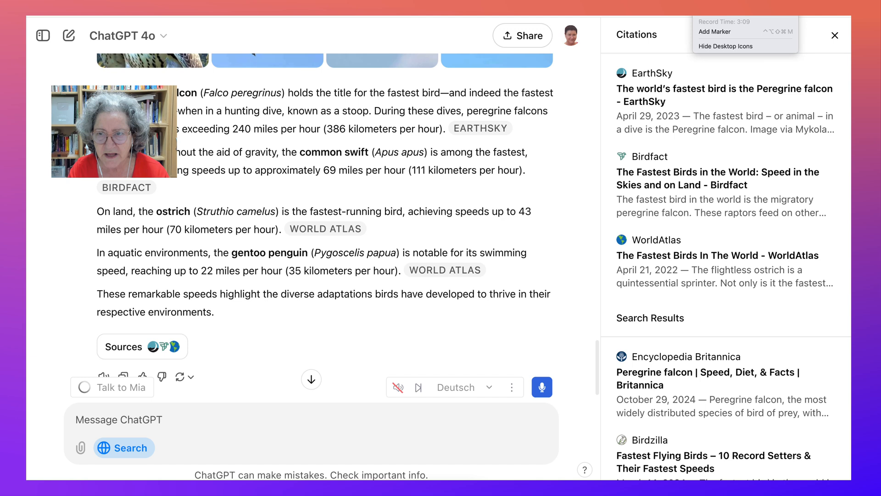
Step: Request 'Academic articles on AI for ELT' and scroll the cited list of papers
type("Academic articles on AI for ELT")
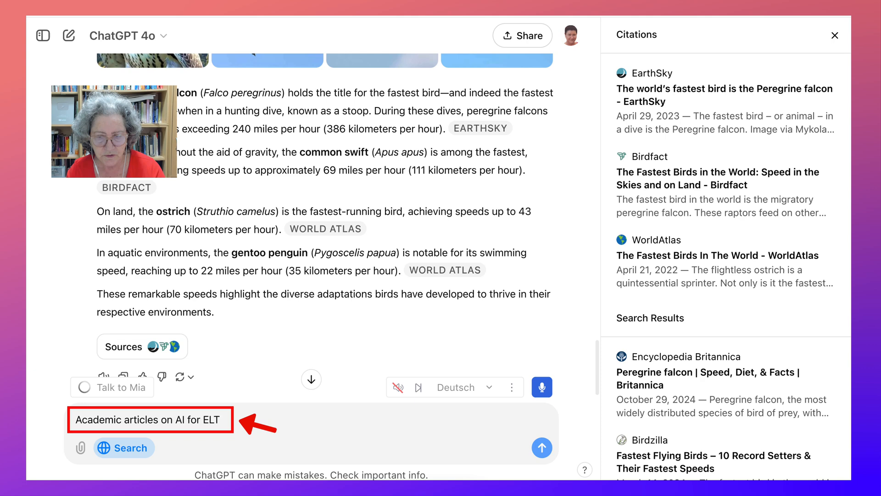
left_click(542, 448)
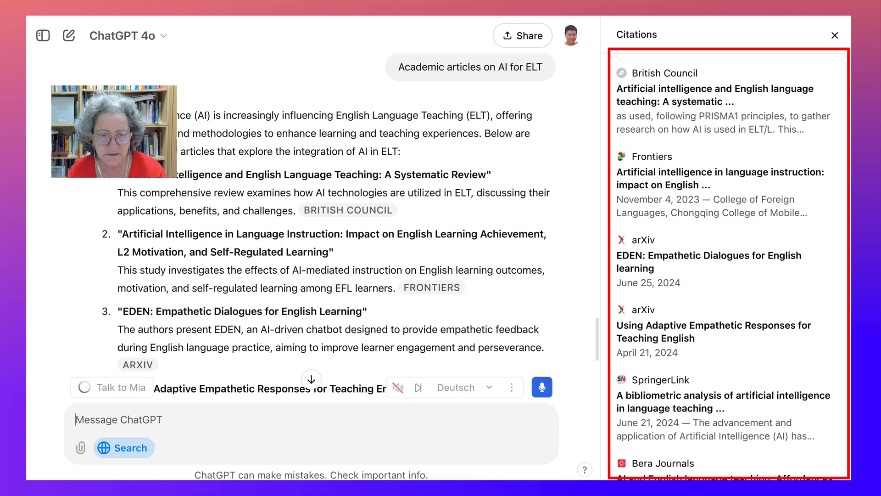
scroll("down", 3)
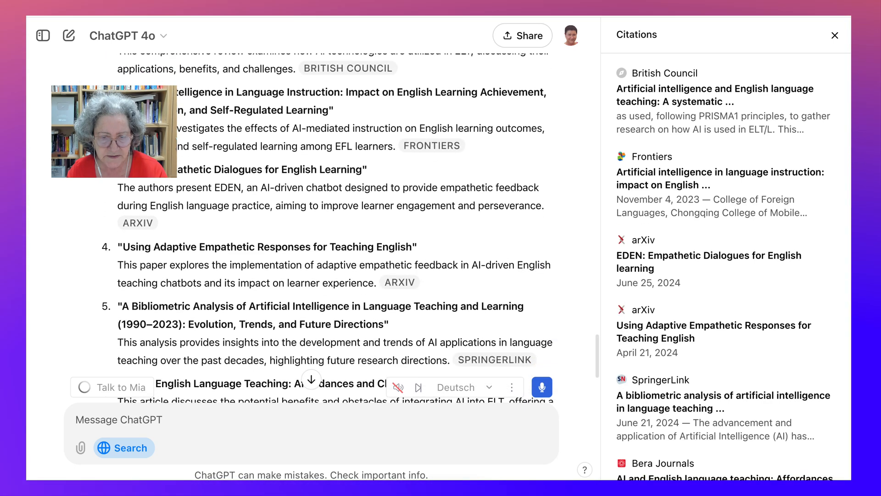
scroll("down", 3)
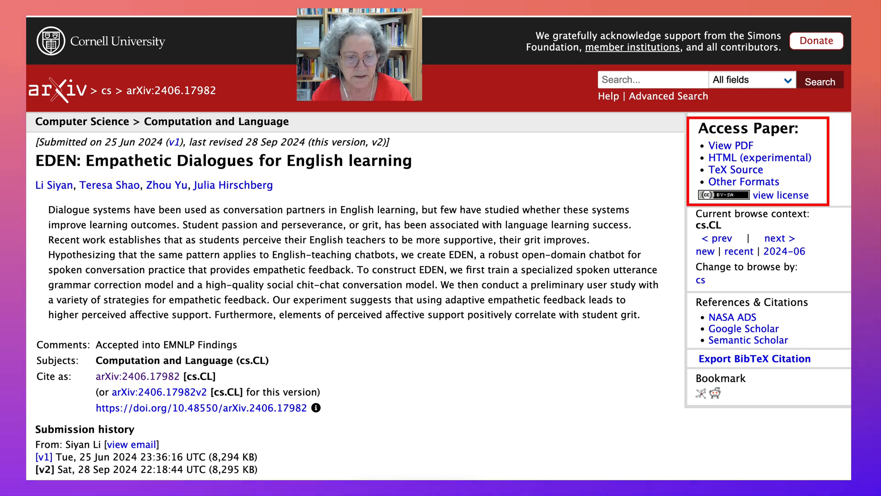
Step: Scroll the EDEN paper's arXiv abstract page and point at the Access Paper links
scroll("down", 3)
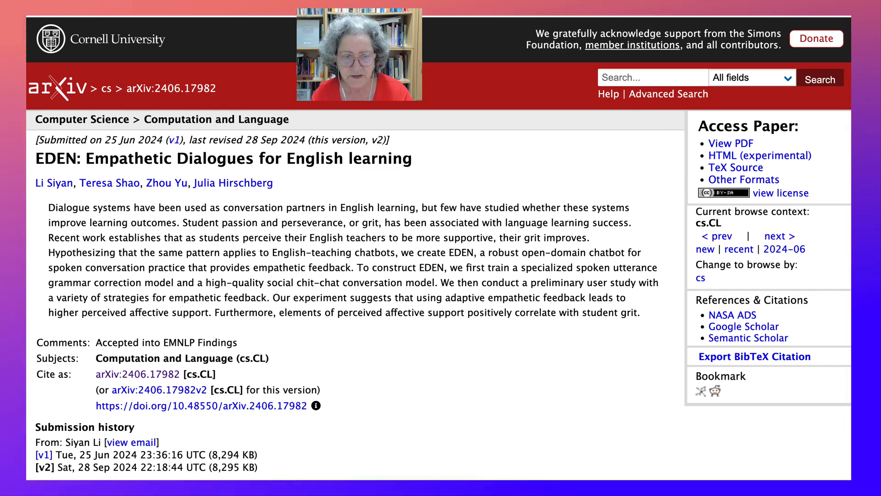
scroll("down", 3)
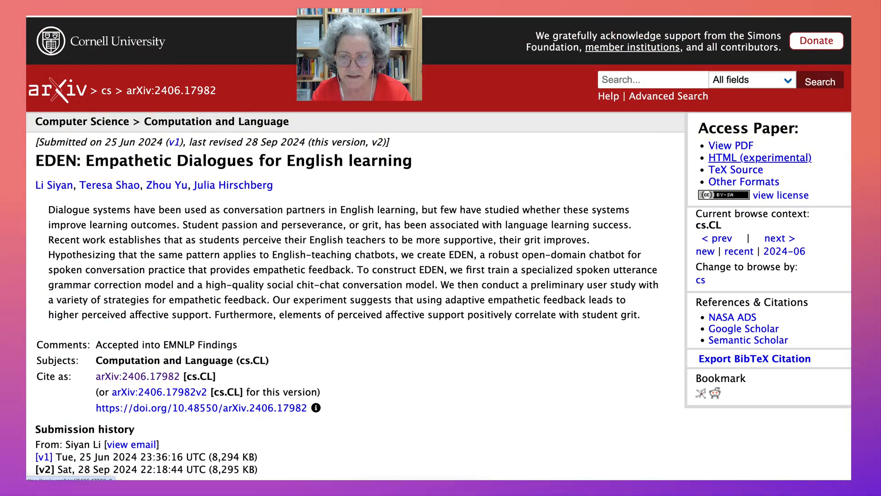
left_click(731, 145)
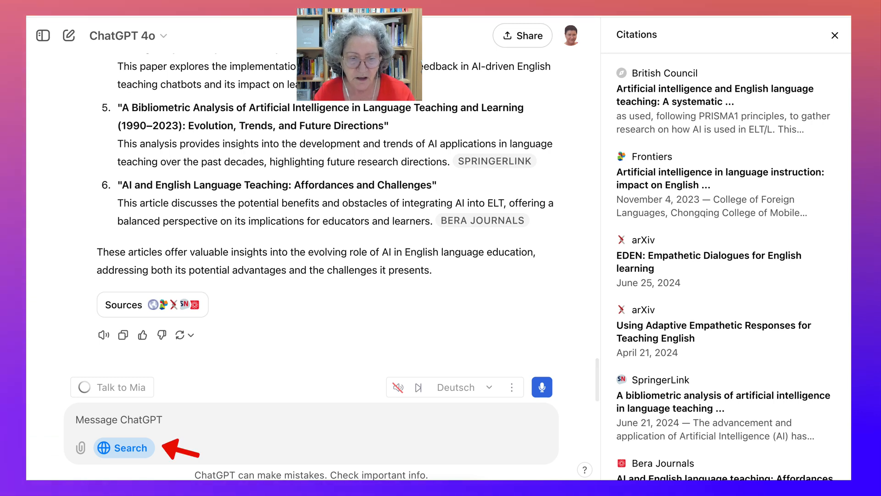
left_click(123, 447)
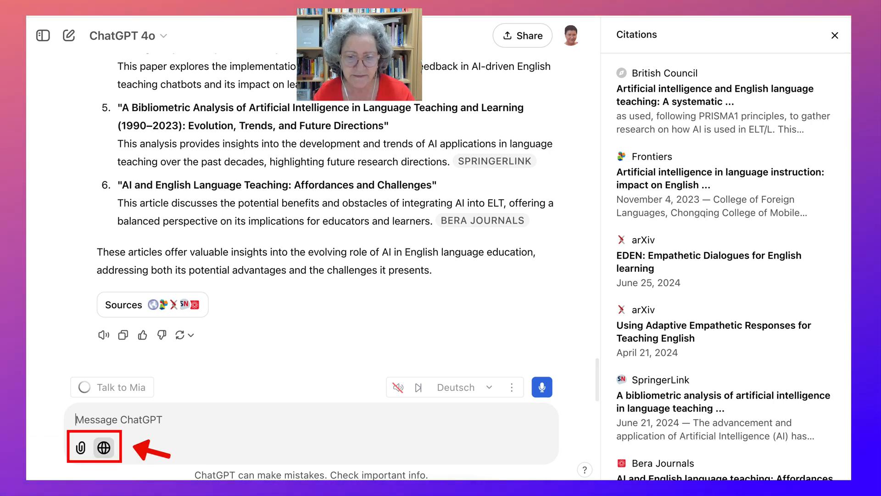
mouse_move(81, 449)
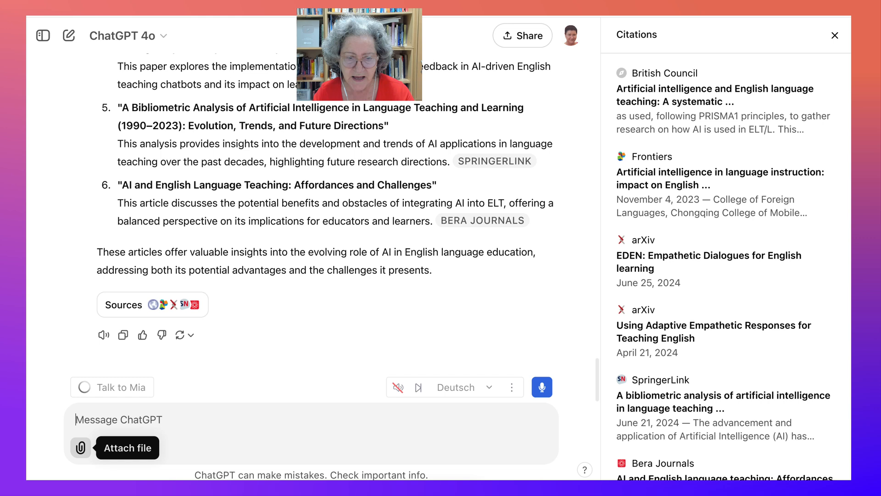
left_click(81, 448)
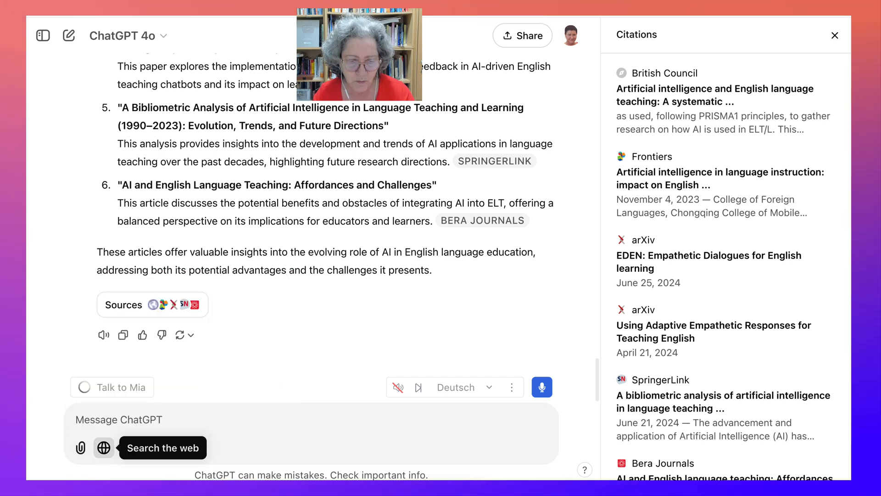
left_click(104, 448)
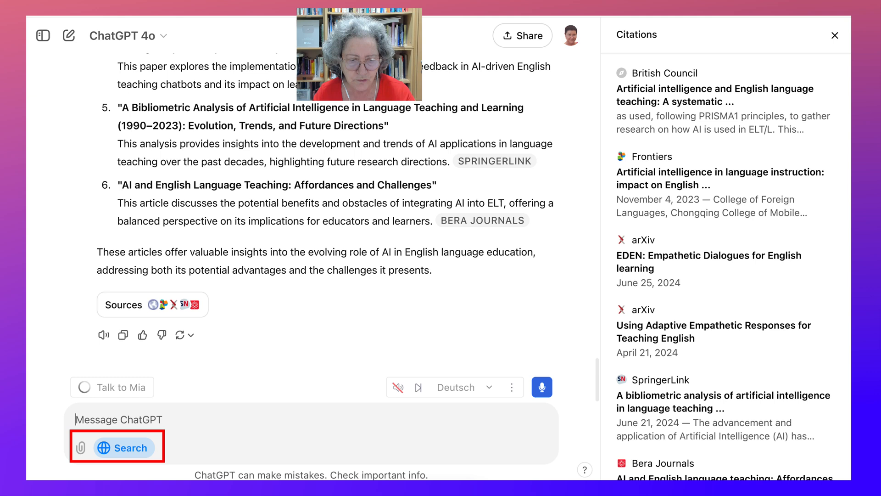